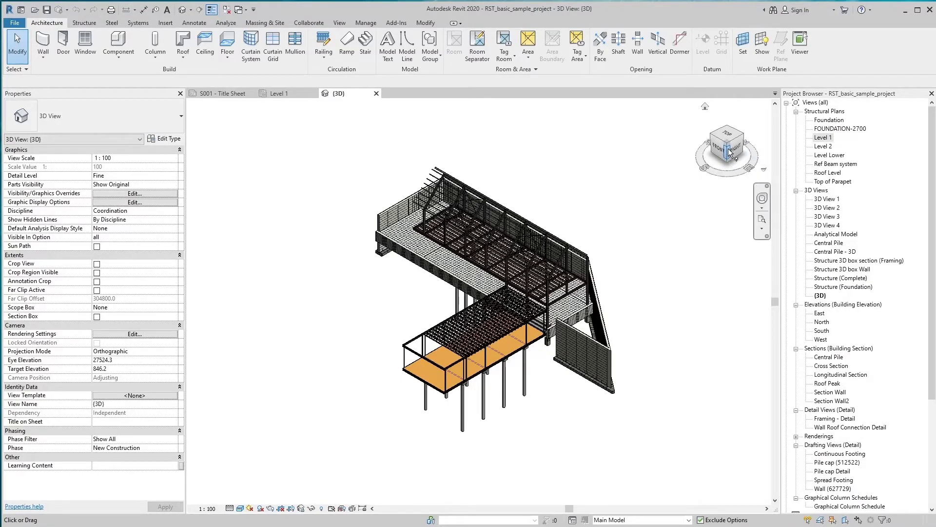
{"action": "mouse_move", "coordinate": [728, 154]}
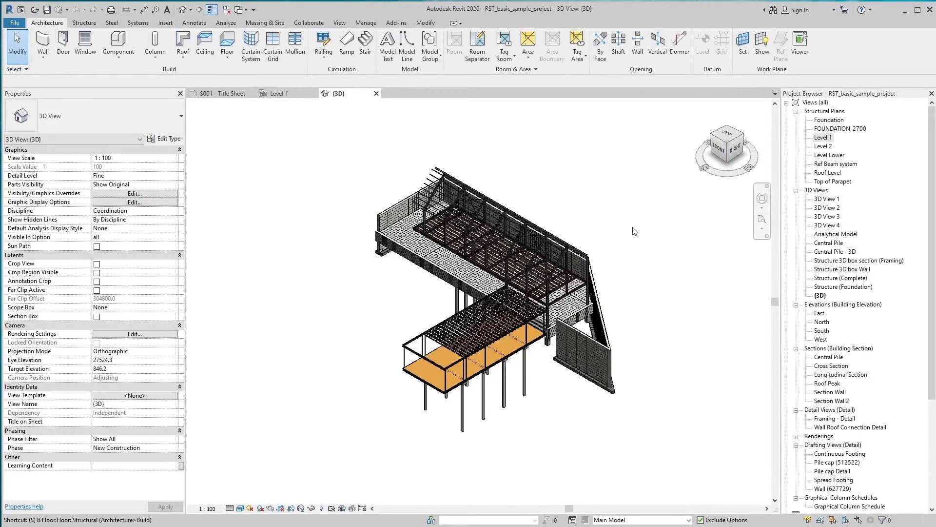
{"action": "mouse_move", "coordinate": [665, 256]}
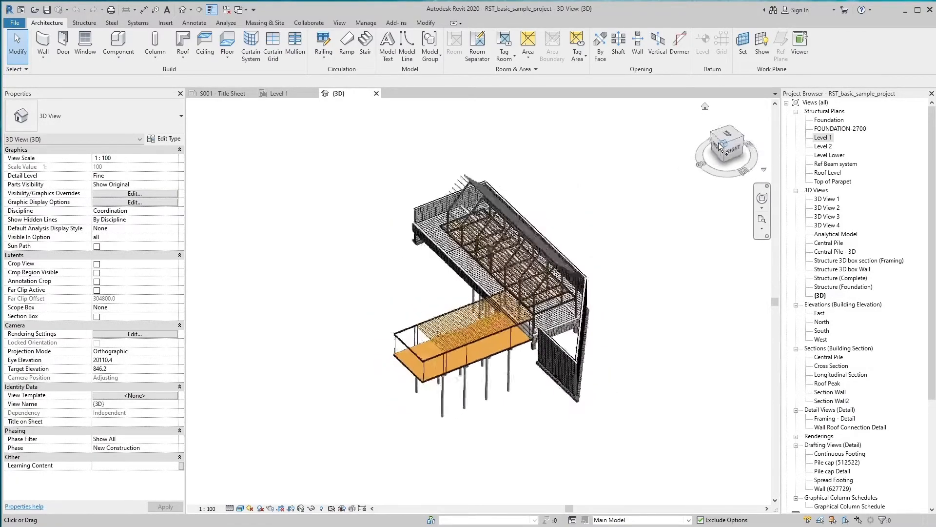
Orbit the structural model slightly away from its default isometric angle using the ViewCube
{"action": "left_click_drag", "start_coordinate": [726, 147], "coordinate": [722, 149]}
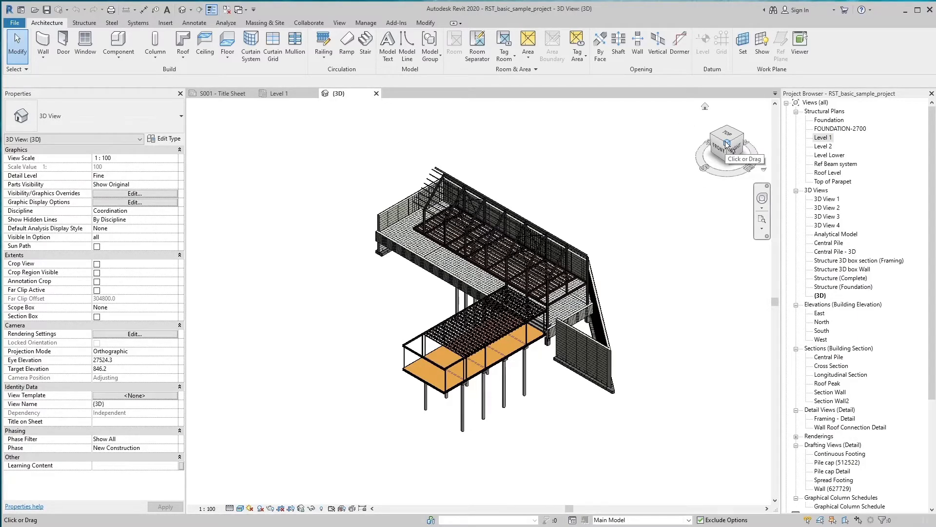
{"action": "mouse_move", "coordinate": [725, 193]}
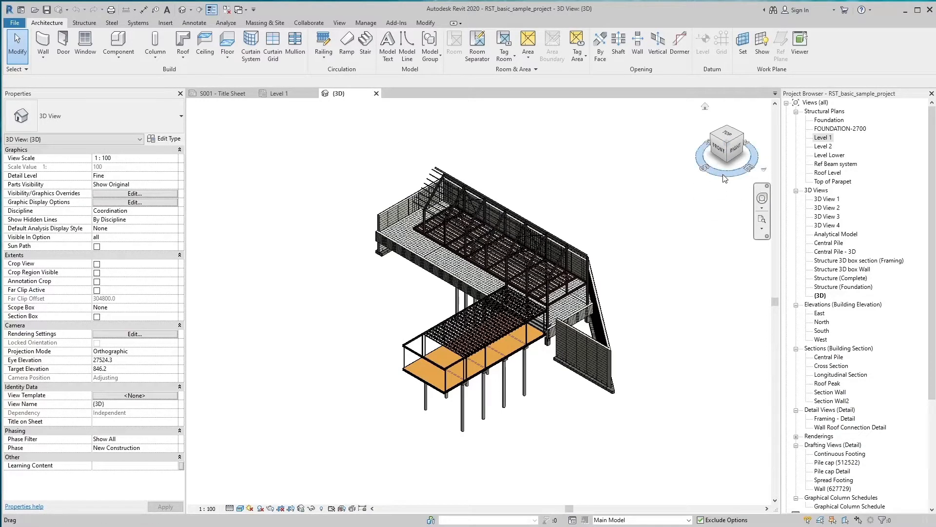
{"action": "mouse_move", "coordinate": [726, 161]}
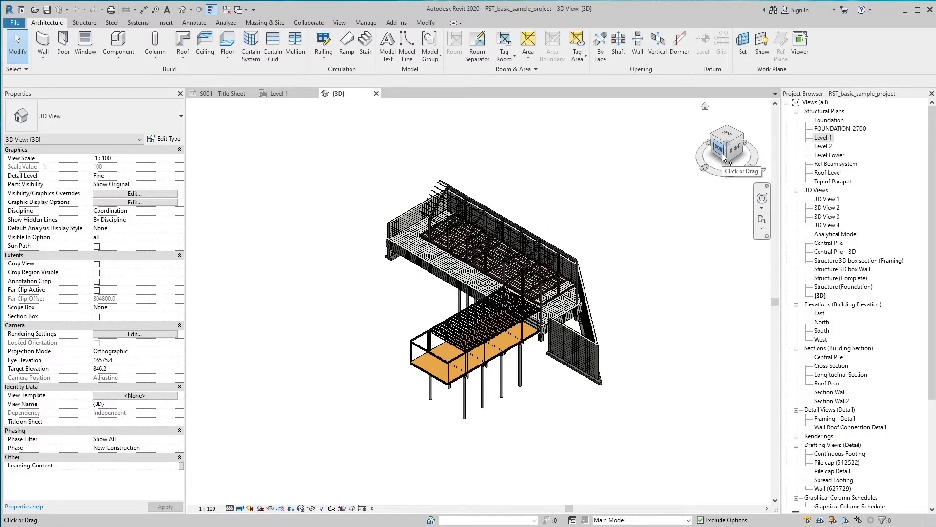
View the structure from the left, return Home, then show top, back and top-down plan views
{"action": "left_click", "coordinate": [727, 149]}
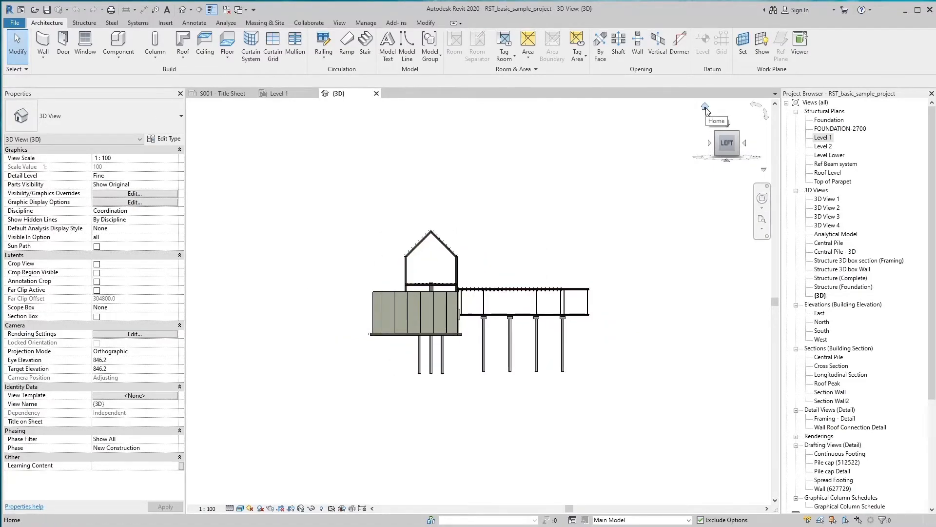
{"action": "left_click", "coordinate": [706, 106]}
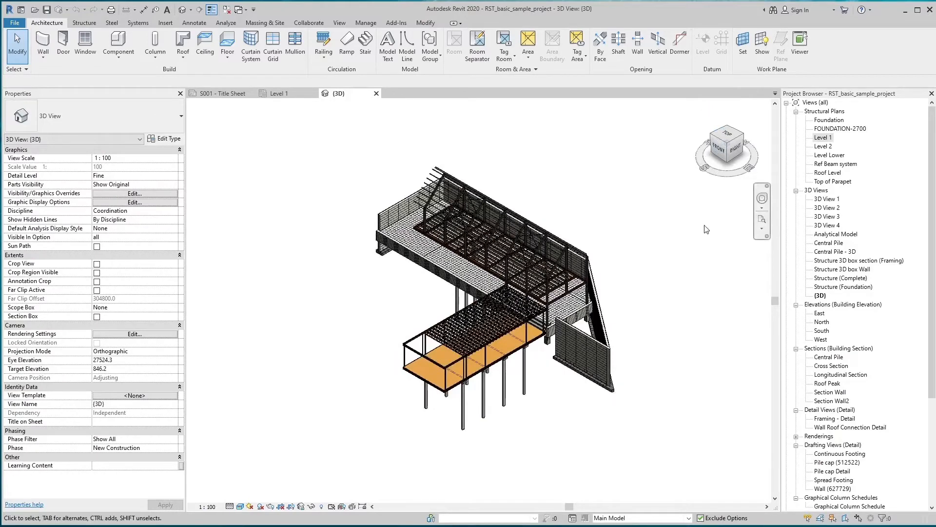
{"action": "mouse_move", "coordinate": [725, 137]}
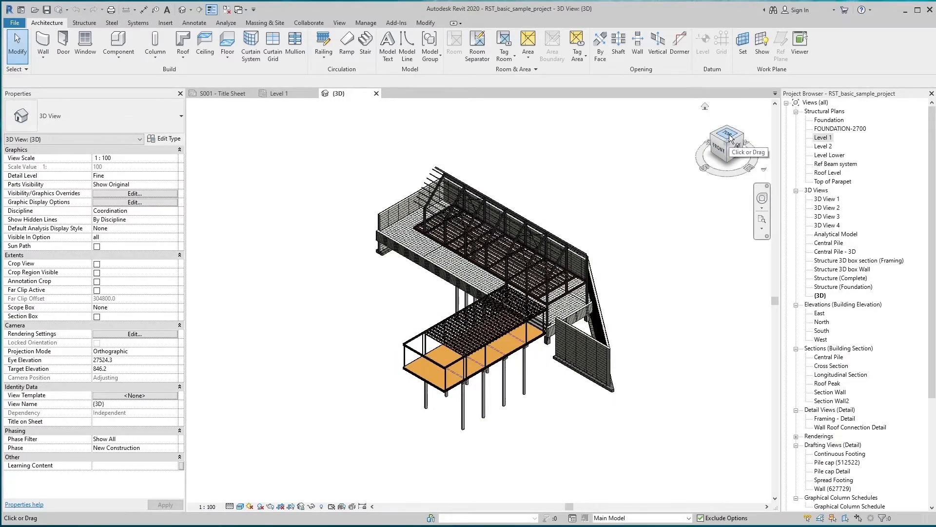
{"action": "left_click", "coordinate": [727, 143]}
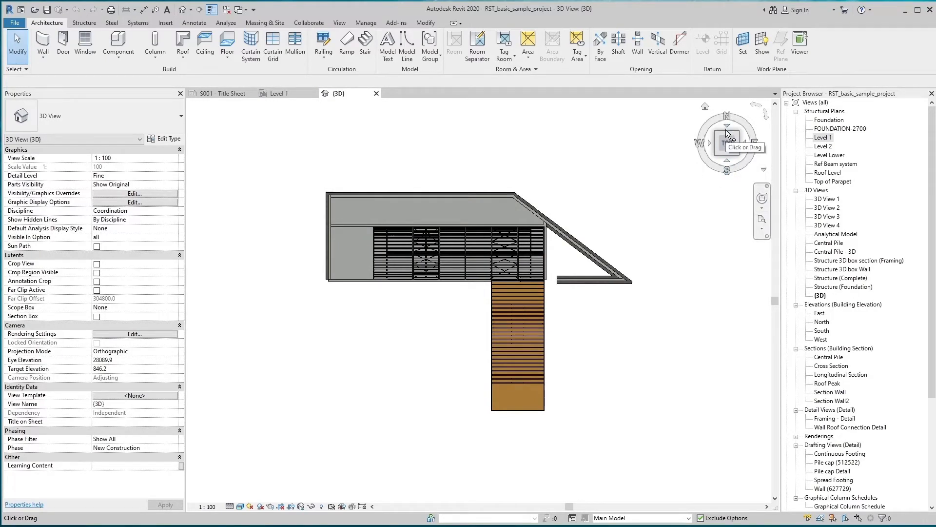
{"action": "left_click", "coordinate": [727, 143]}
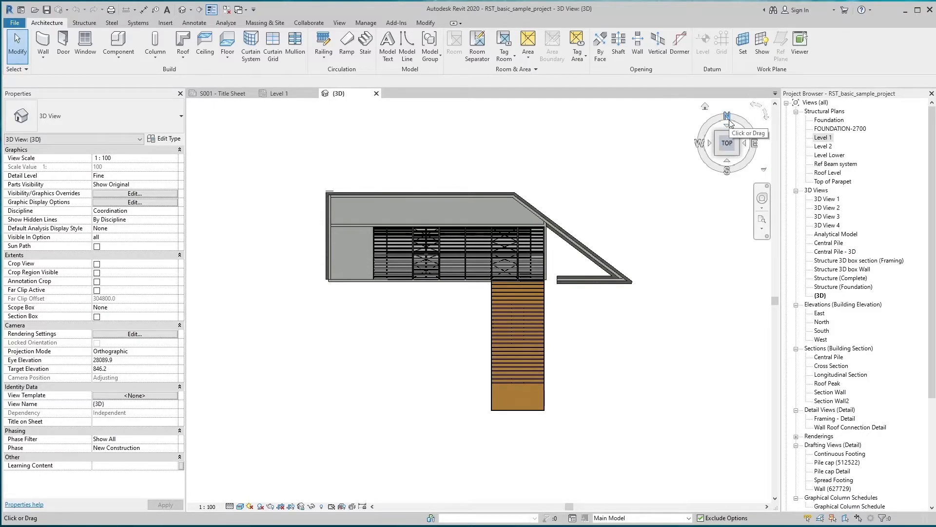
{"action": "left_click", "coordinate": [726, 142]}
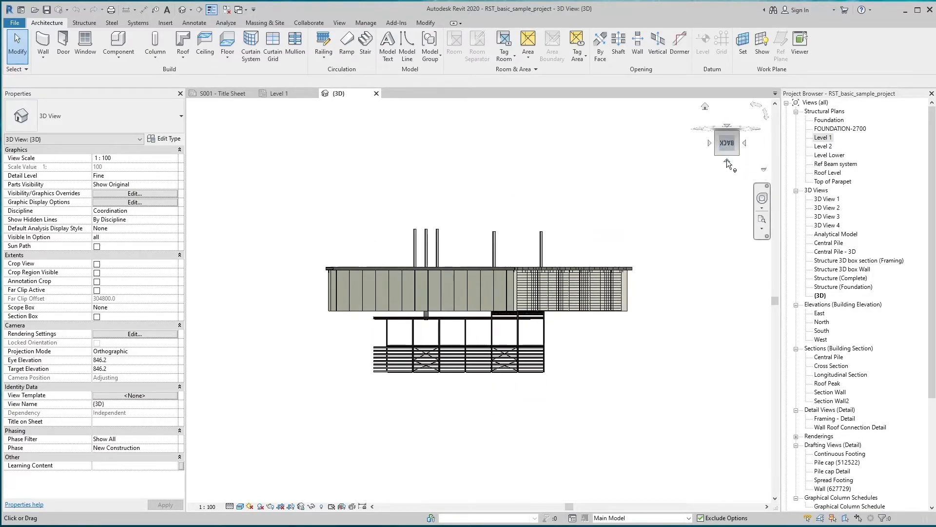
{"action": "left_click", "coordinate": [728, 174]}
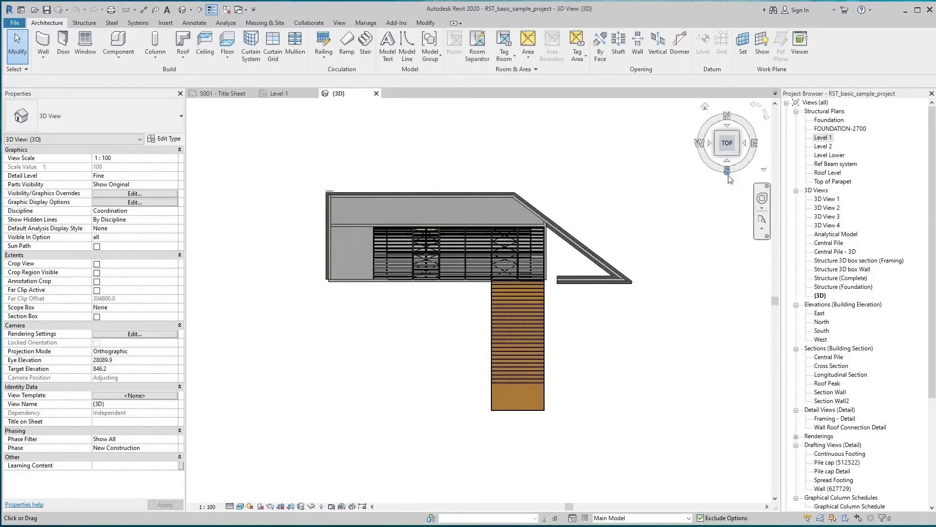
{"action": "mouse_move", "coordinate": [727, 174]}
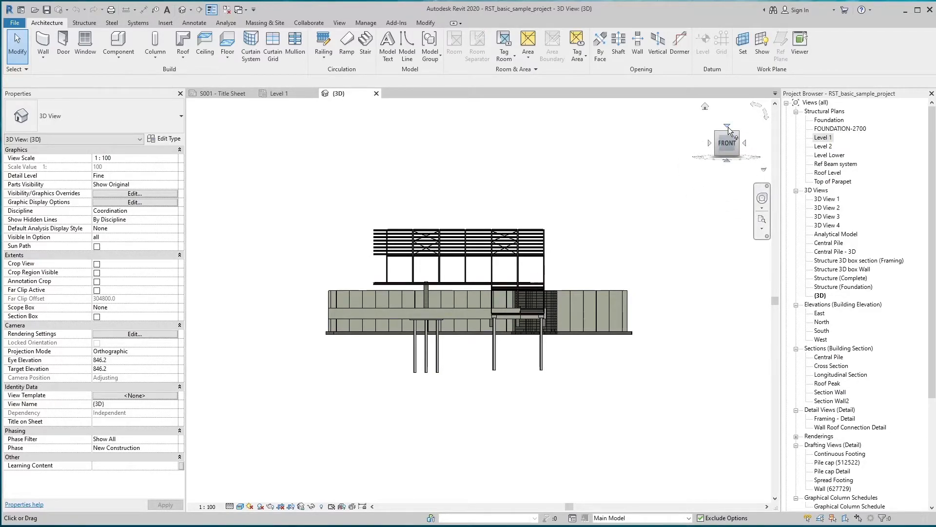
Switch between top and right-side views, rotating the plan and side view a quarter turn
{"action": "left_click", "coordinate": [727, 119]}
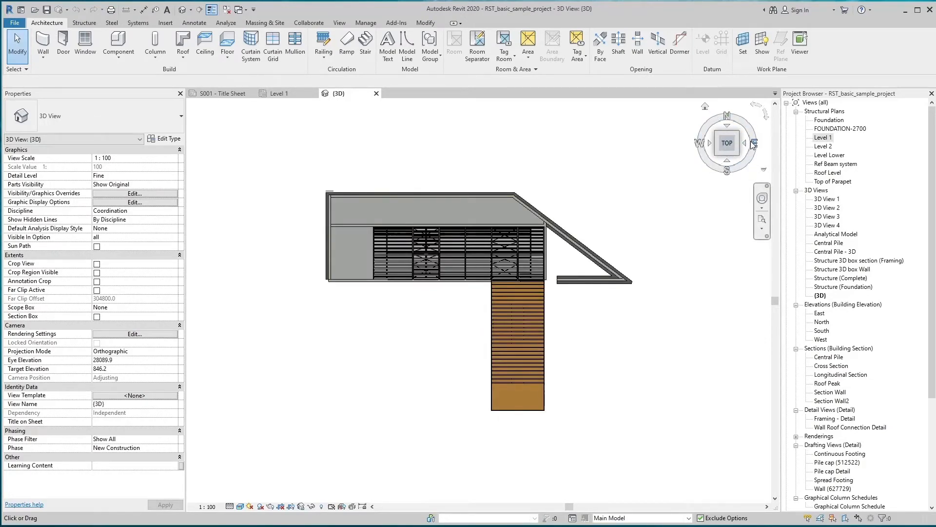
{"action": "mouse_move", "coordinate": [751, 151]}
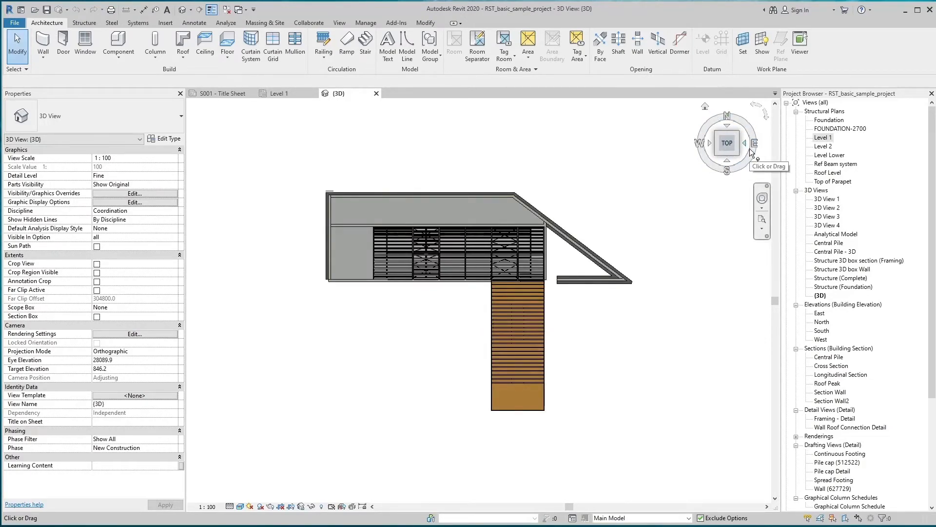
{"action": "left_click", "coordinate": [754, 143]}
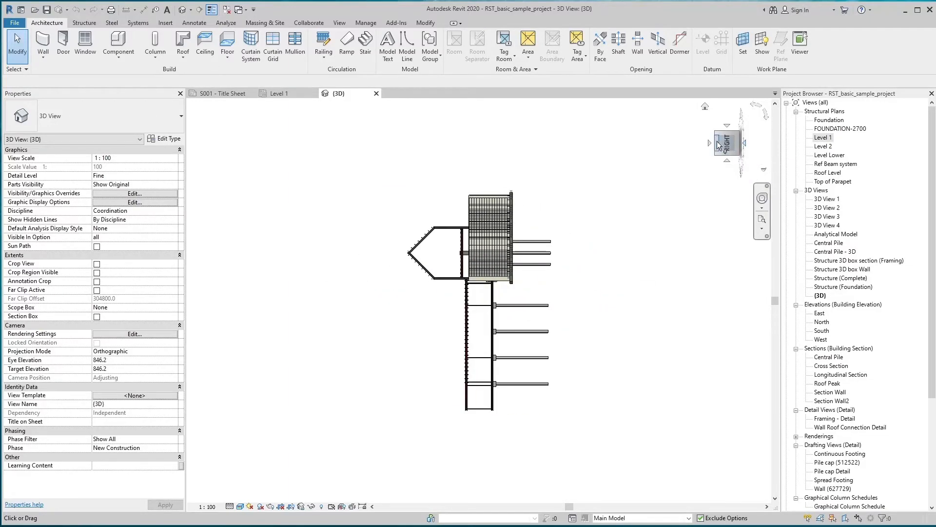
{"action": "left_click", "coordinate": [726, 143]}
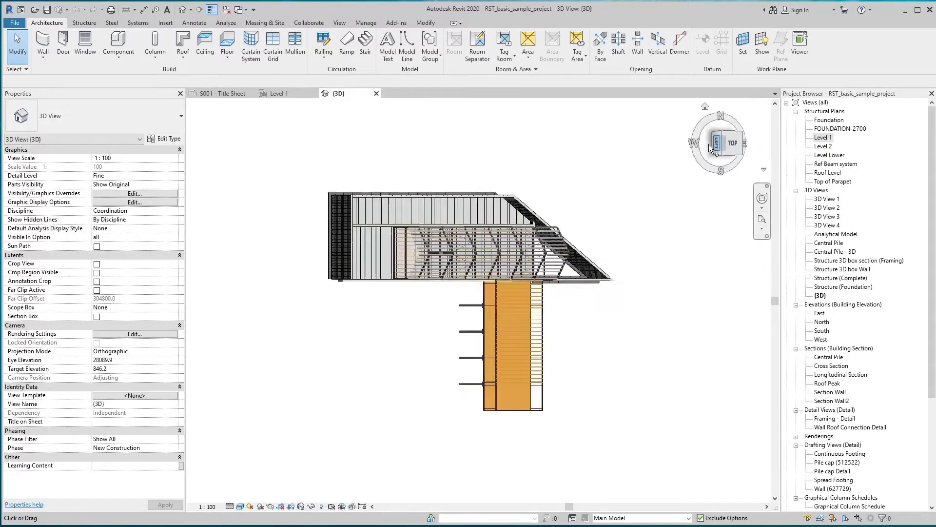
{"action": "left_click", "coordinate": [733, 142]}
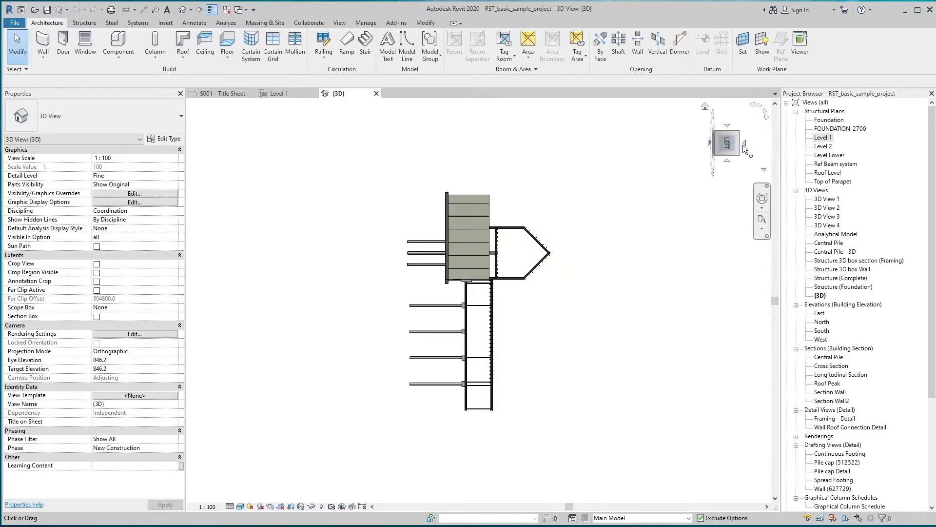
{"action": "left_click", "coordinate": [726, 143]}
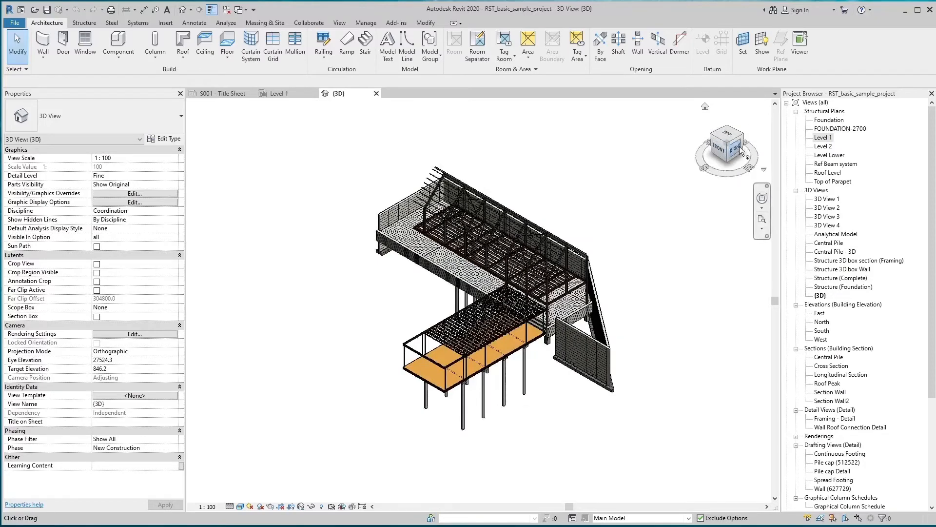
{"action": "mouse_move", "coordinate": [730, 145]}
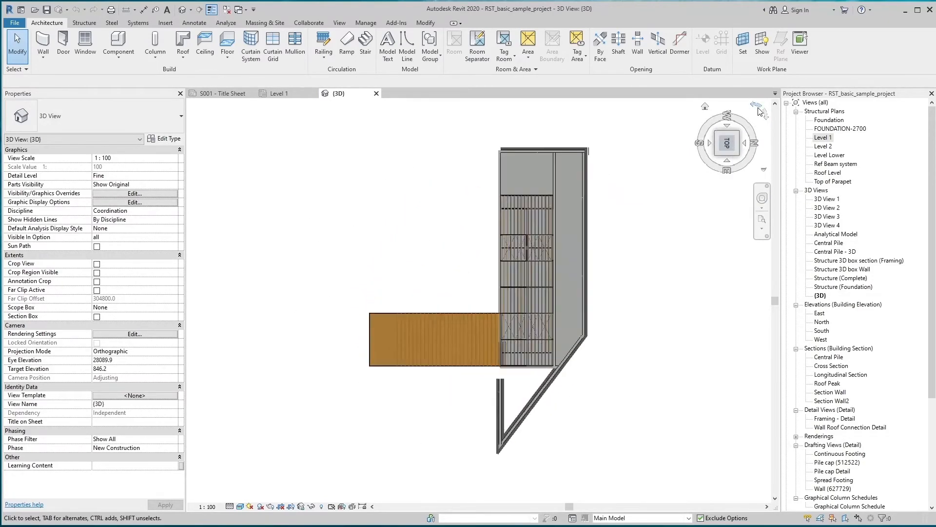
Rotate the top-down plan a quarter turn, then return the model to its Home isometric view
{"action": "left_click", "coordinate": [726, 142]}
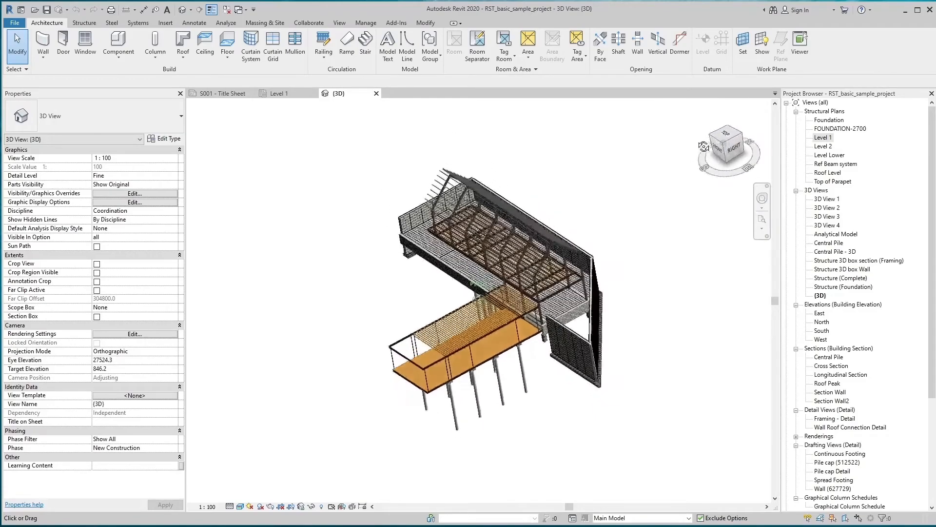
{"action": "left_click", "coordinate": [728, 149]}
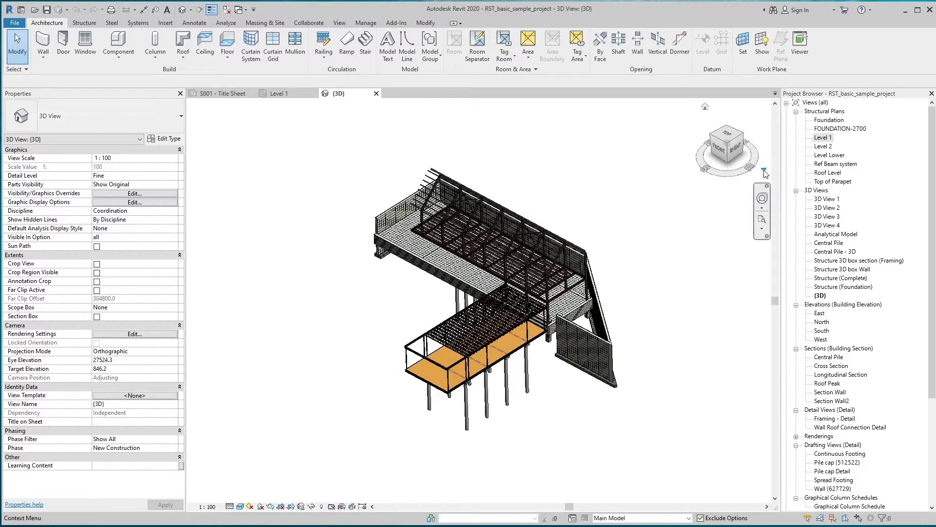
{"action": "mouse_move", "coordinate": [764, 174]}
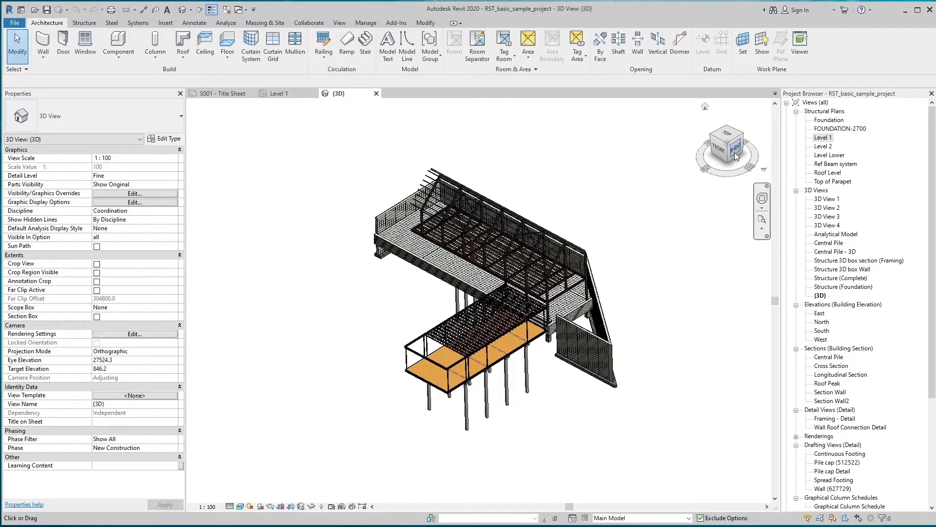
Choose Save View from the ViewCube context menu to start saving a new 3D view
{"action": "right_click", "coordinate": [728, 148]}
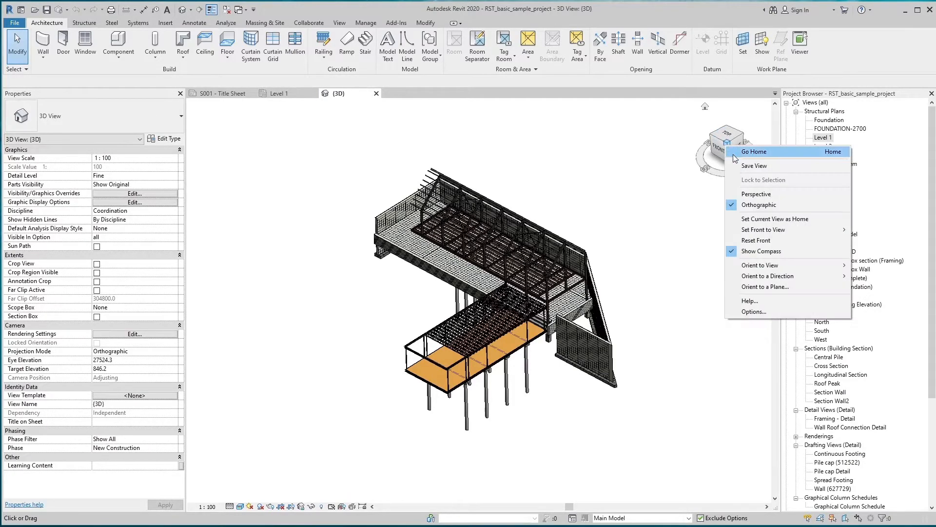
{"action": "mouse_move", "coordinate": [715, 117]}
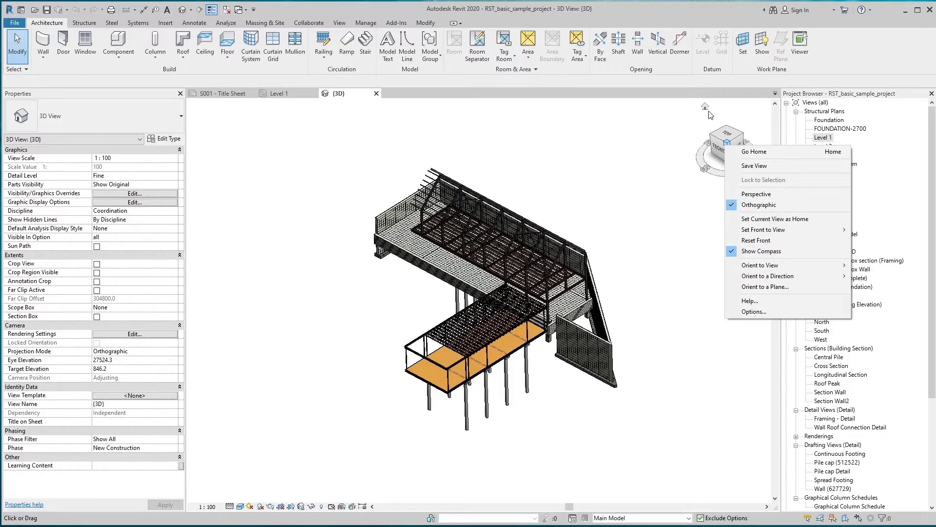
{"action": "mouse_move", "coordinate": [754, 151]}
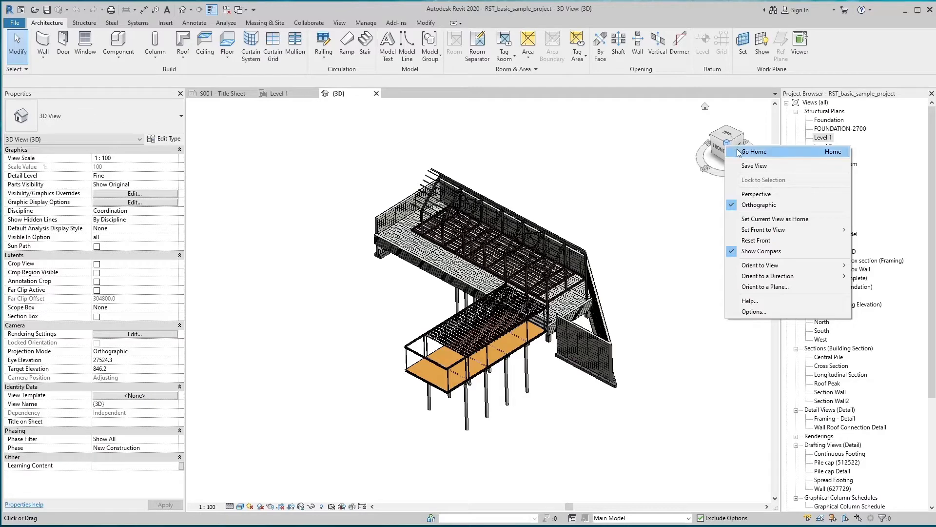
{"action": "mouse_move", "coordinate": [755, 166]}
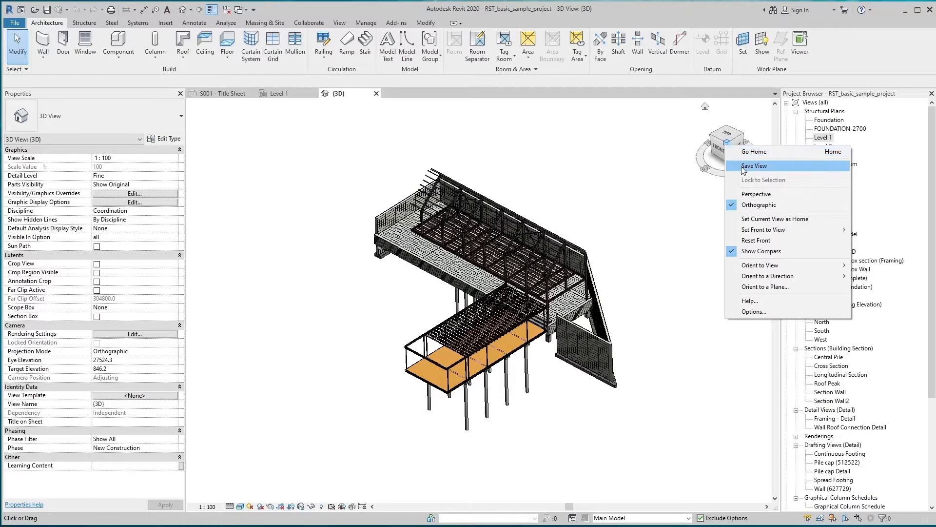
{"action": "left_click", "coordinate": [754, 166]}
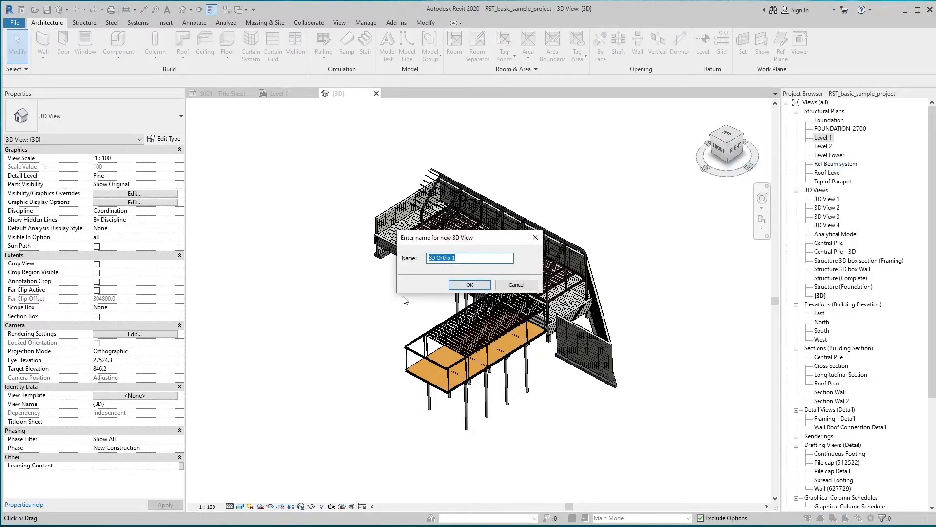
{"action": "mouse_move", "coordinate": [515, 284]}
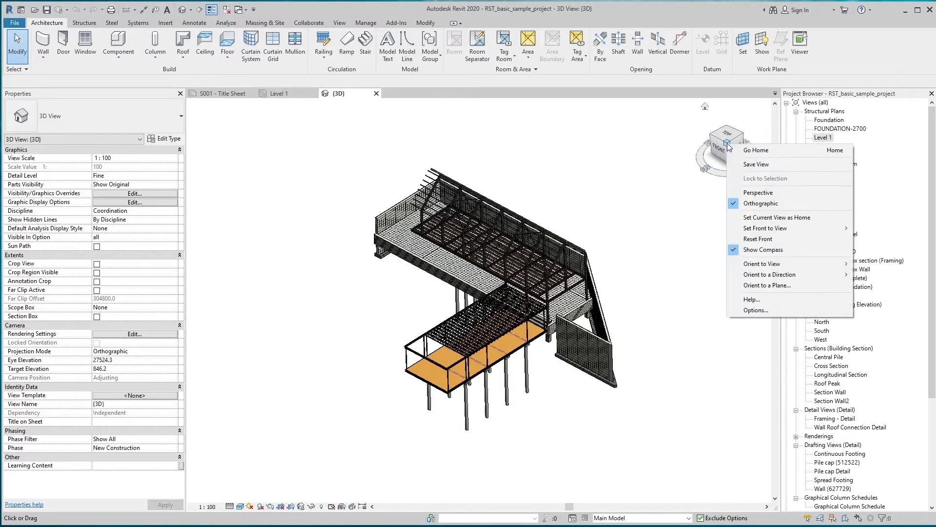
{"action": "mouse_move", "coordinate": [757, 192]}
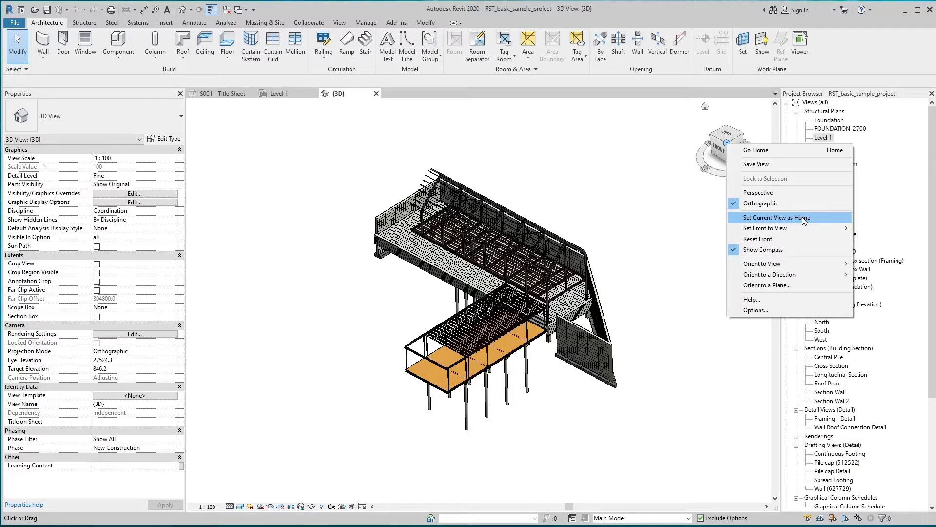
{"action": "mouse_move", "coordinate": [762, 203]}
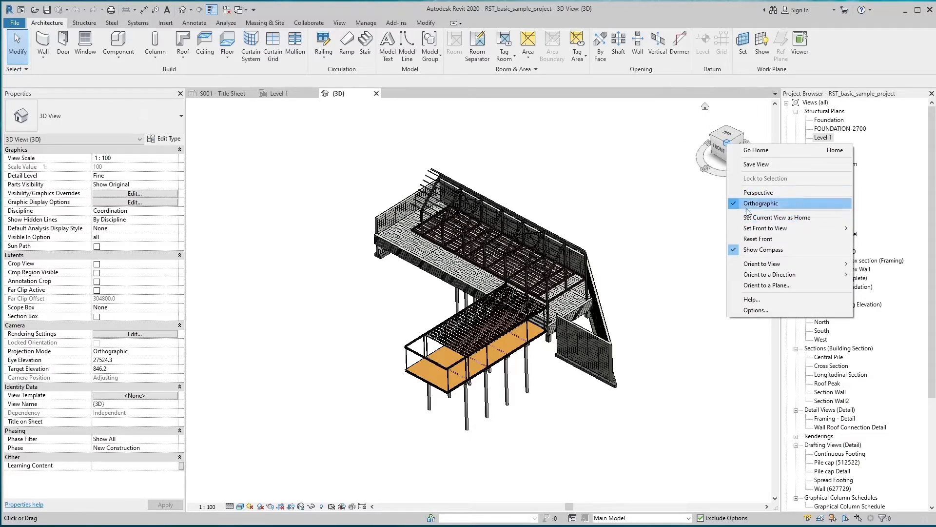
{"action": "mouse_move", "coordinate": [771, 229]}
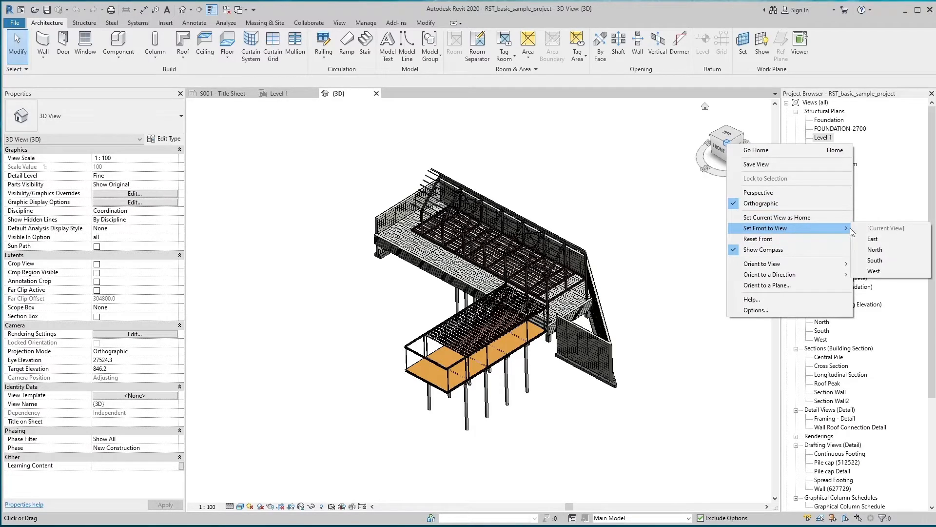
{"action": "mouse_move", "coordinate": [872, 239]}
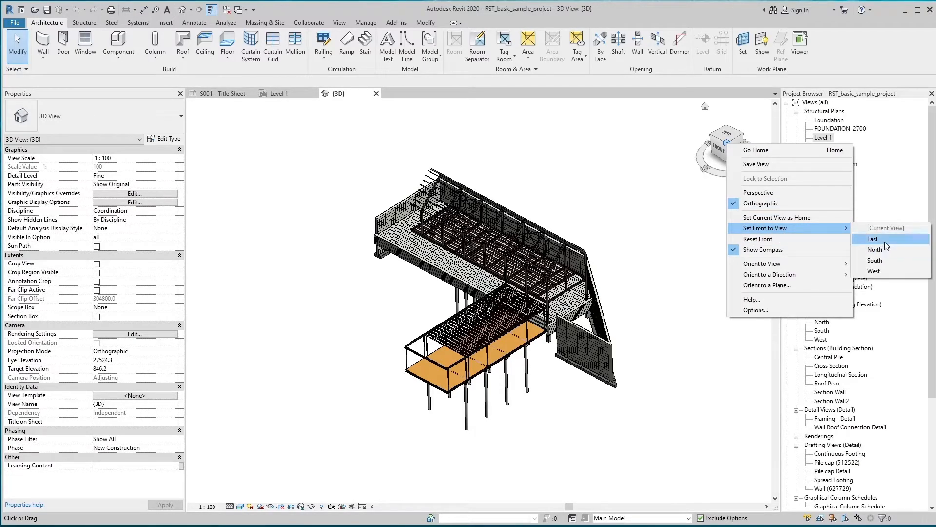
{"action": "mouse_move", "coordinate": [874, 248]}
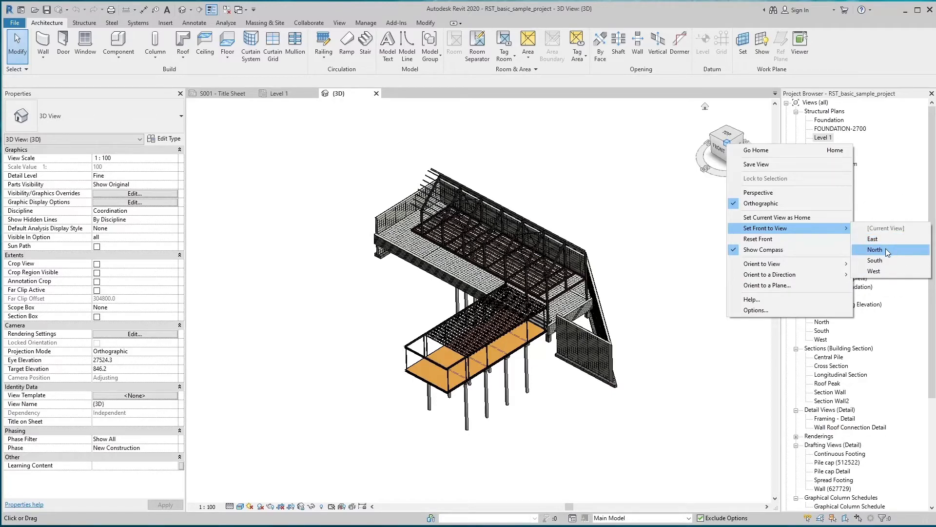
{"action": "mouse_move", "coordinate": [787, 238]}
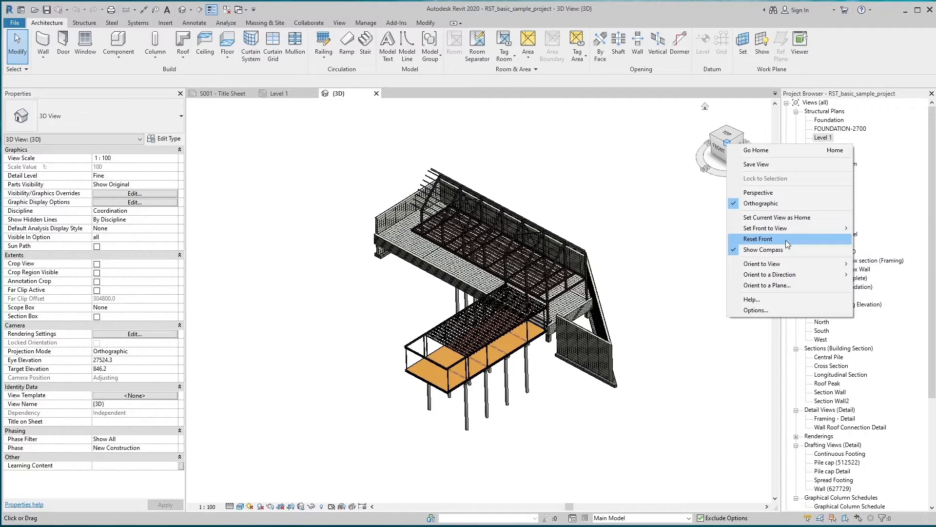
{"action": "mouse_move", "coordinate": [765, 250]}
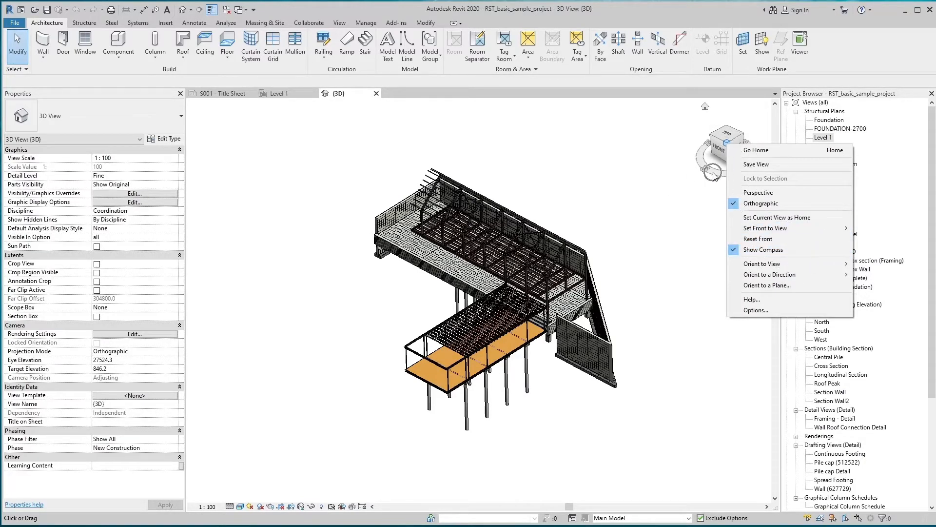
{"action": "mouse_move", "coordinate": [763, 250]}
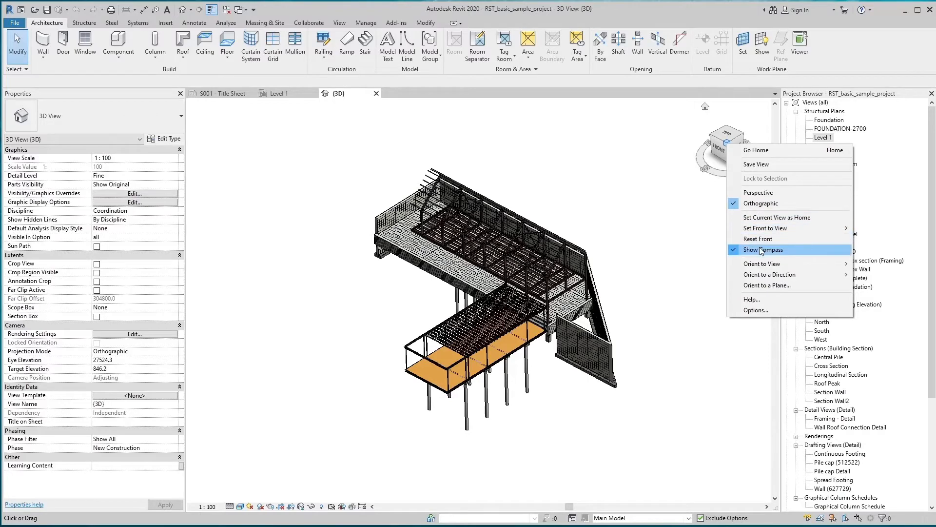
{"action": "mouse_move", "coordinate": [767, 252]}
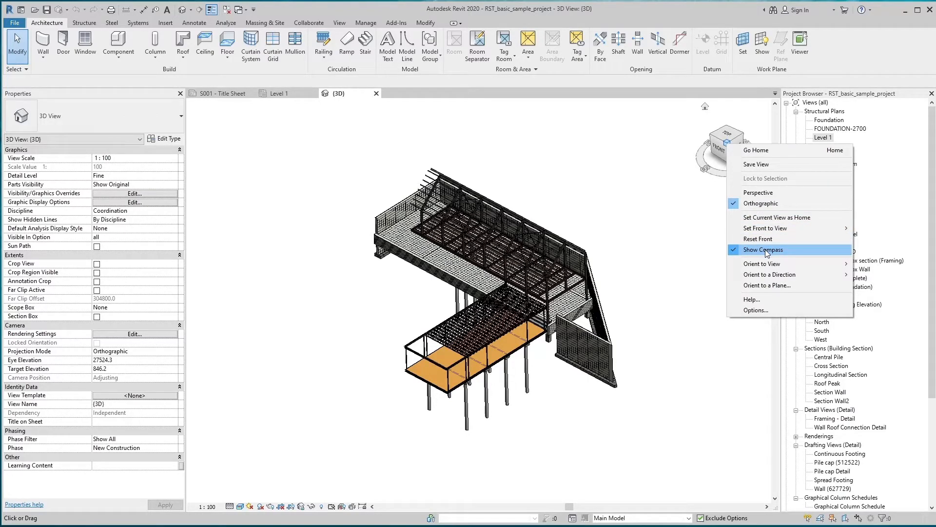
{"action": "mouse_move", "coordinate": [776, 274]}
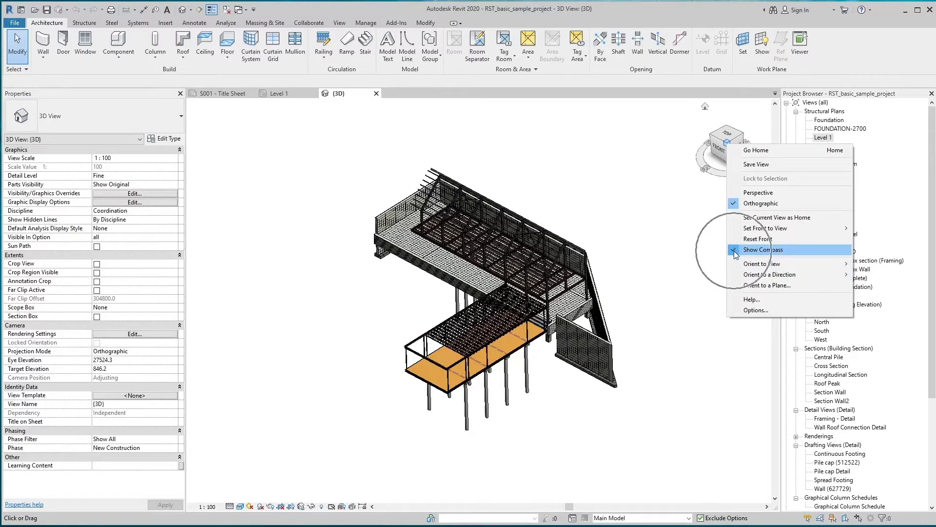
{"action": "mouse_move", "coordinate": [770, 263]}
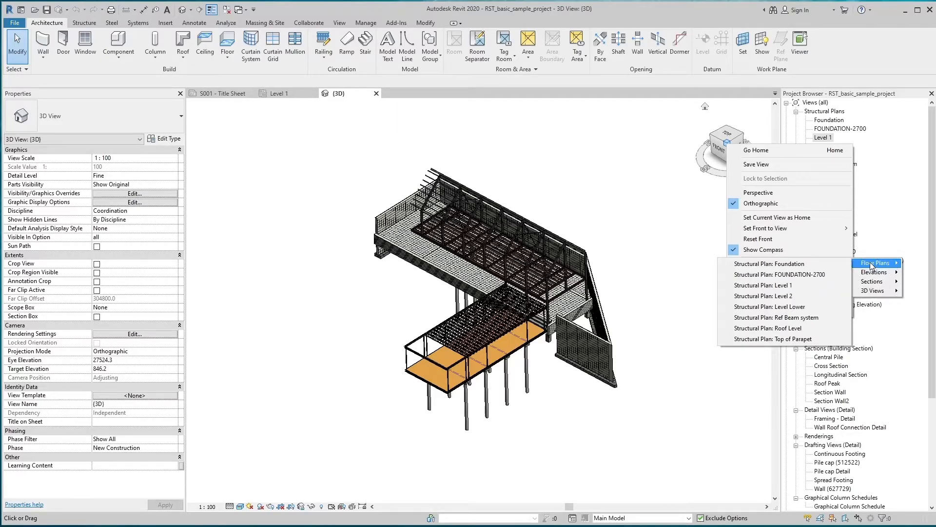
{"action": "mouse_move", "coordinate": [772, 306]}
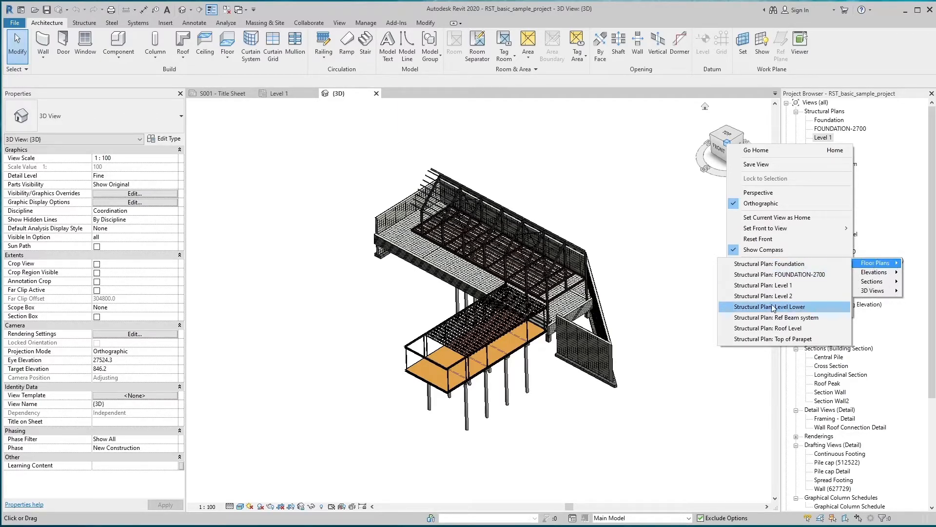
{"action": "mouse_move", "coordinate": [762, 263]}
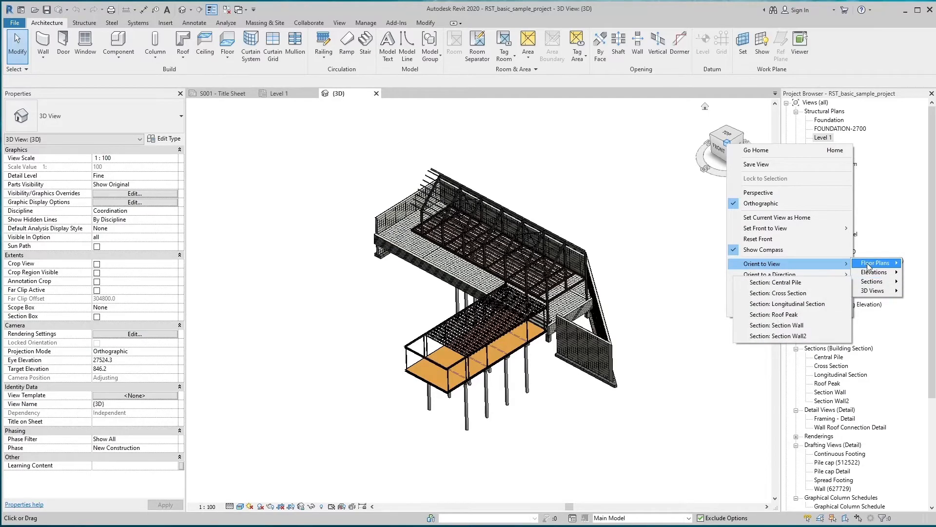
{"action": "mouse_move", "coordinate": [874, 272]}
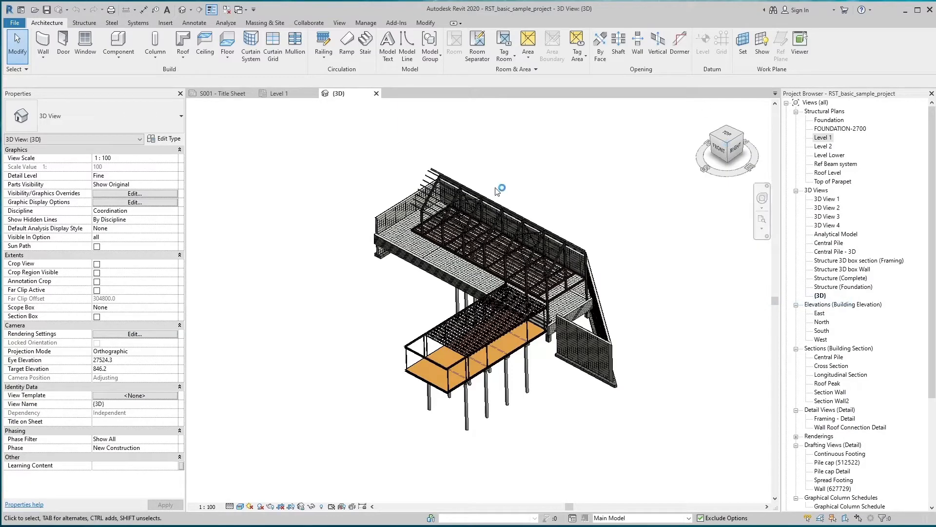
{"action": "mouse_move", "coordinate": [712, 186]}
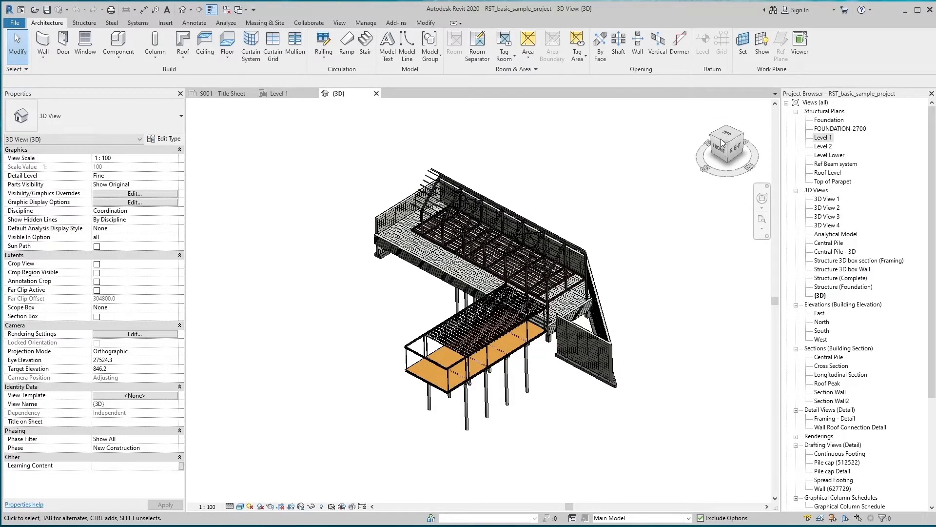
{"action": "mouse_move", "coordinate": [724, 145]}
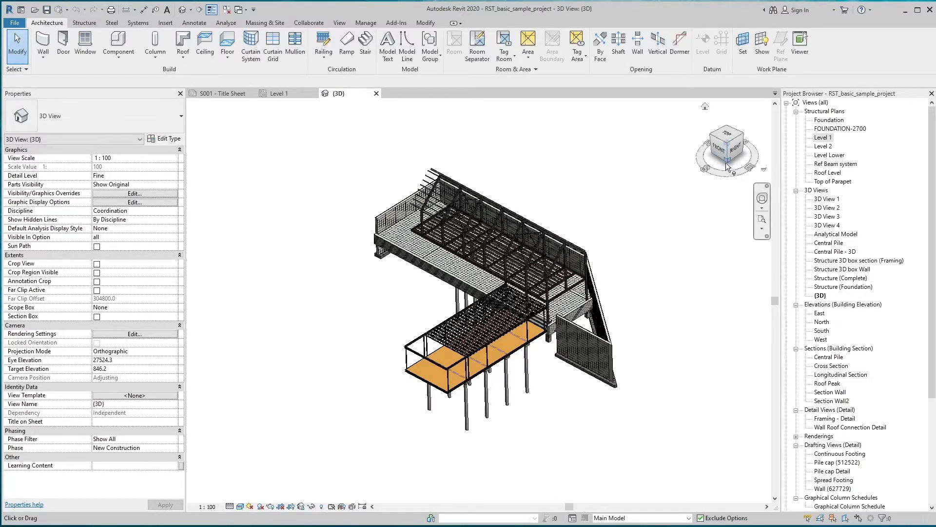
Orbit the structure to a slightly steeper isometric angle by dragging the ViewCube
{"action": "left_click_drag", "start_coordinate": [728, 150], "coordinate": [745, 154]}
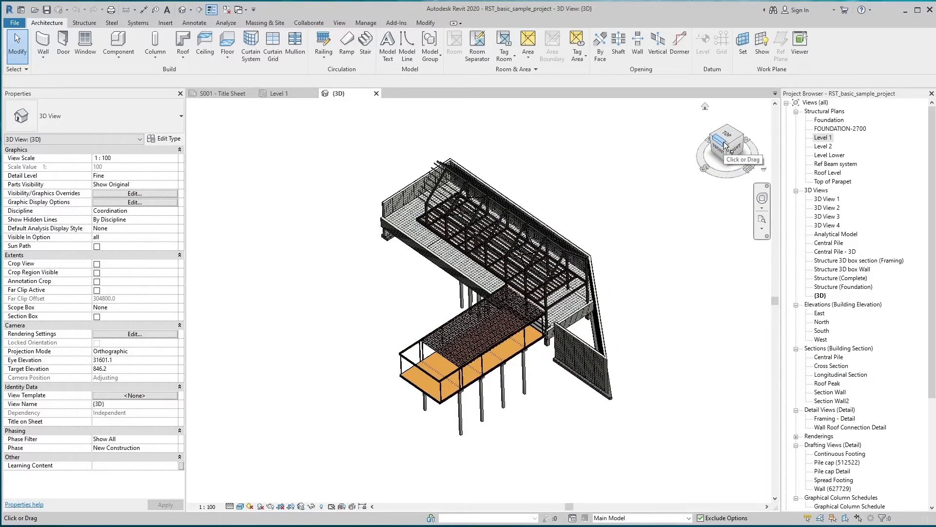
Show the ViewCube settings page of the Options dialog via the ViewCube context menu
{"action": "right_click", "coordinate": [727, 146]}
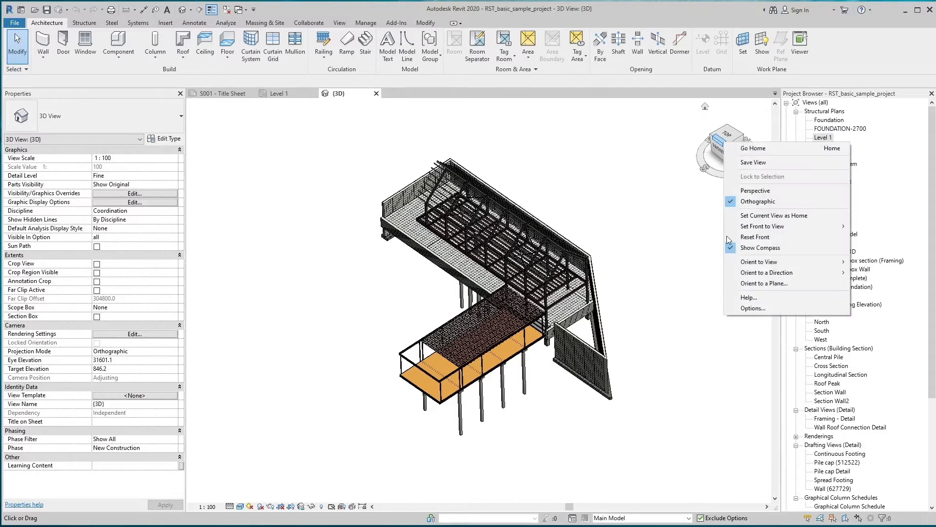
{"action": "left_click", "coordinate": [753, 307]}
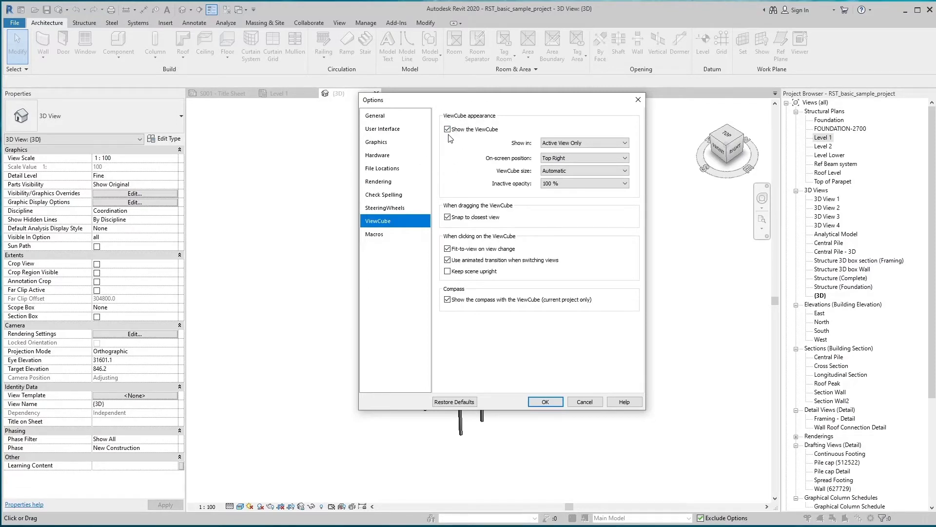
{"action": "mouse_move", "coordinate": [728, 158]}
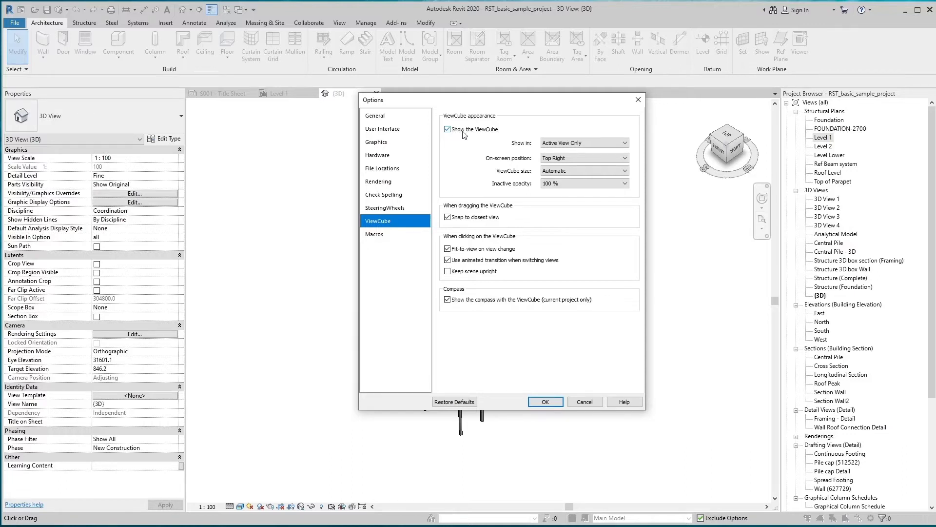
{"action": "left_click", "coordinate": [582, 142]}
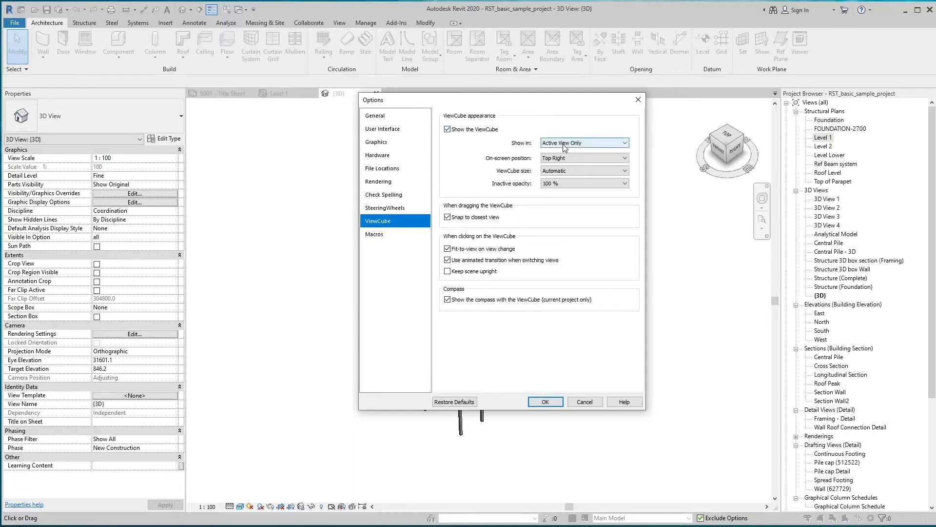
{"action": "left_click", "coordinate": [583, 142]}
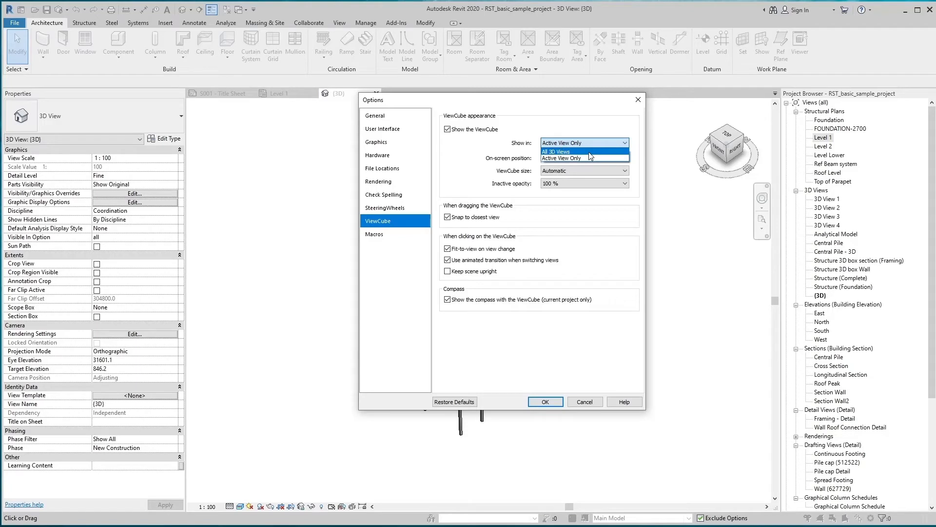
{"action": "mouse_move", "coordinate": [590, 156]}
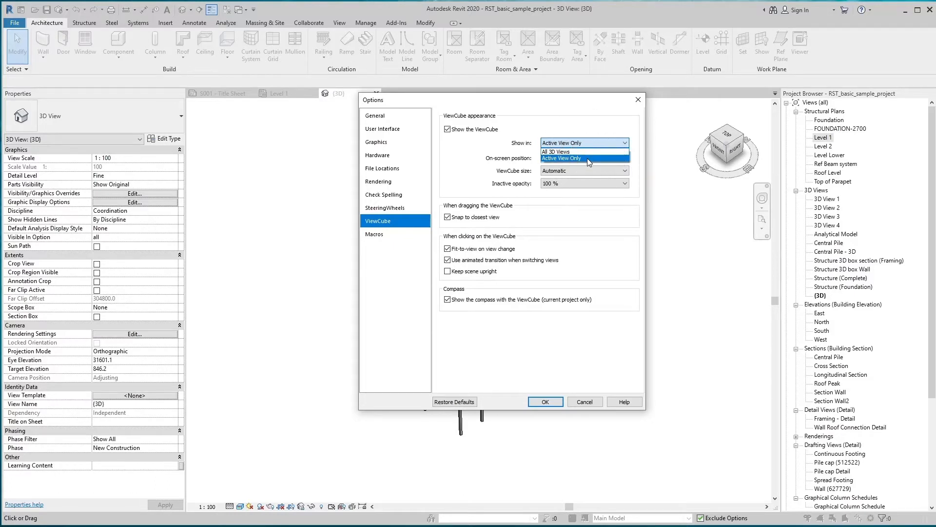
{"action": "mouse_move", "coordinate": [605, 166]}
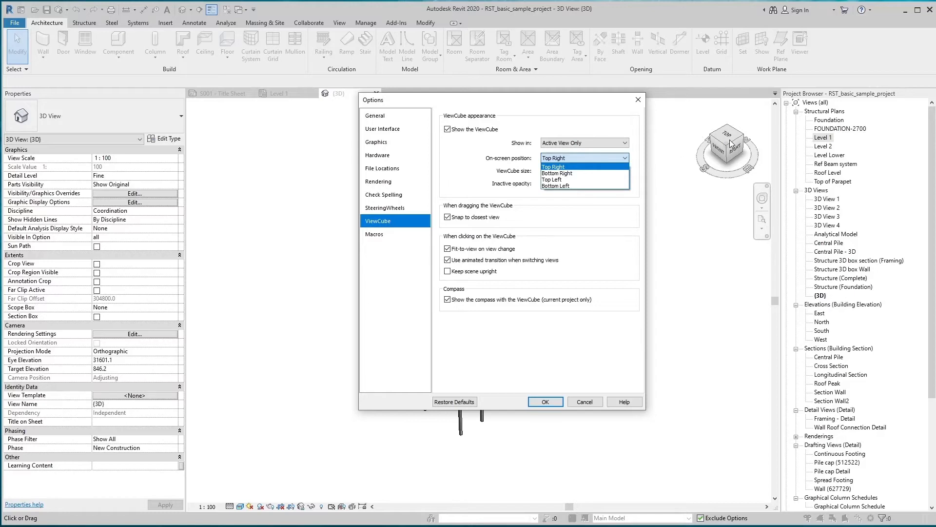
{"action": "mouse_move", "coordinate": [757, 480]}
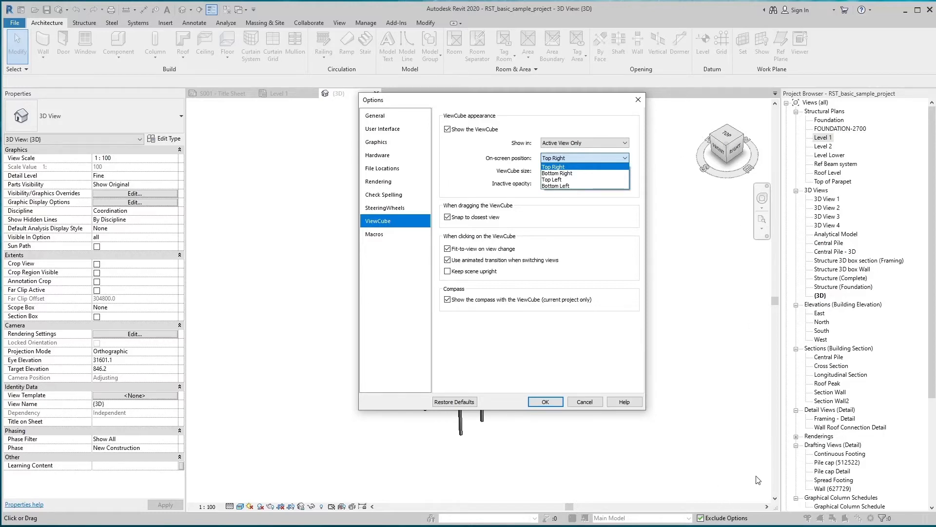
{"action": "mouse_move", "coordinate": [243, 439]}
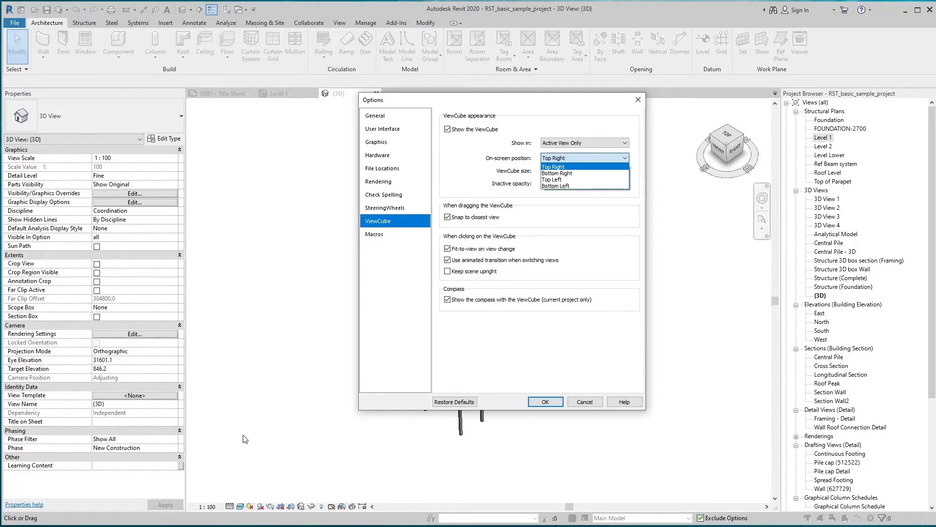
{"action": "mouse_move", "coordinate": [216, 465]}
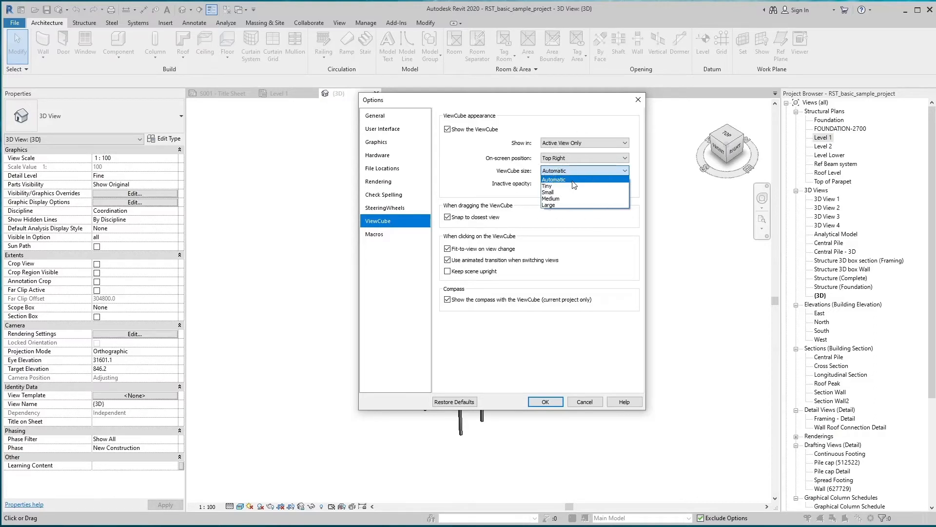
{"action": "mouse_move", "coordinate": [573, 198]}
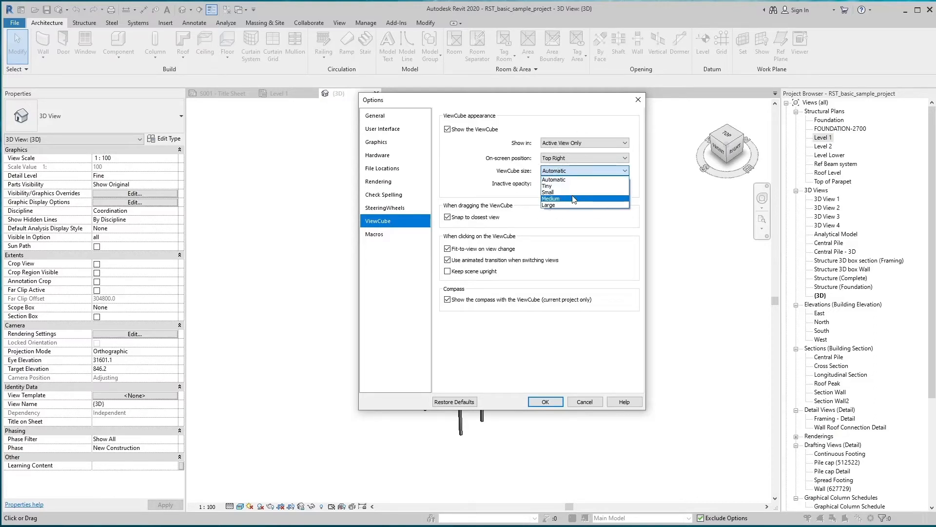
{"action": "mouse_move", "coordinate": [573, 203]}
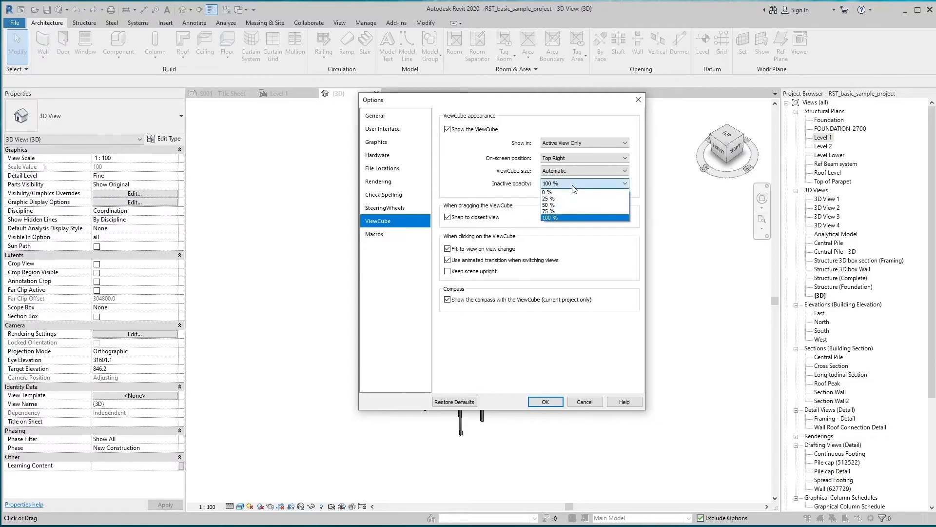
{"action": "mouse_move", "coordinate": [582, 198]}
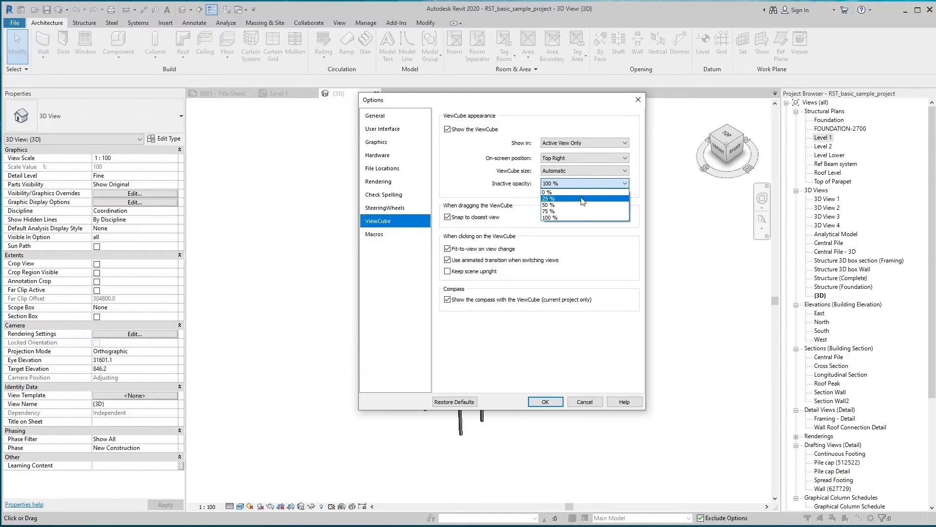
{"action": "mouse_move", "coordinate": [582, 218]}
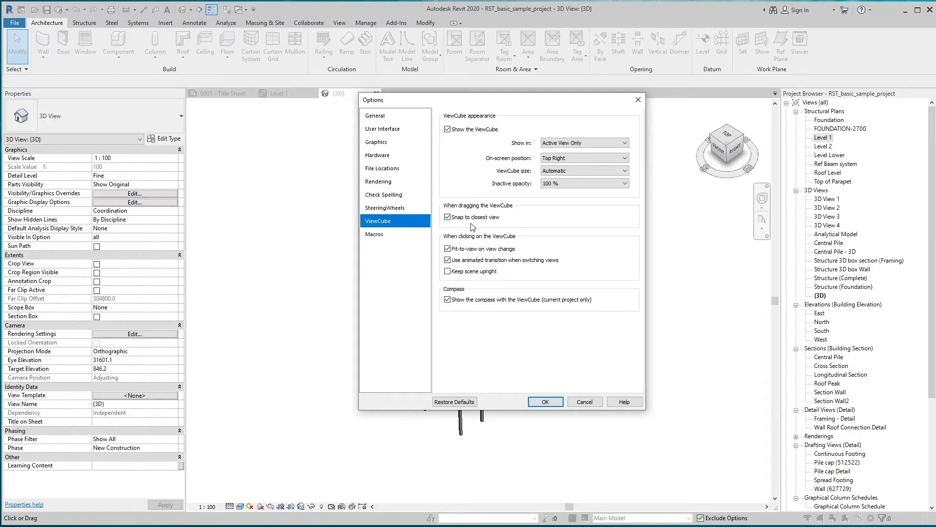
{"action": "mouse_move", "coordinate": [507, 242]}
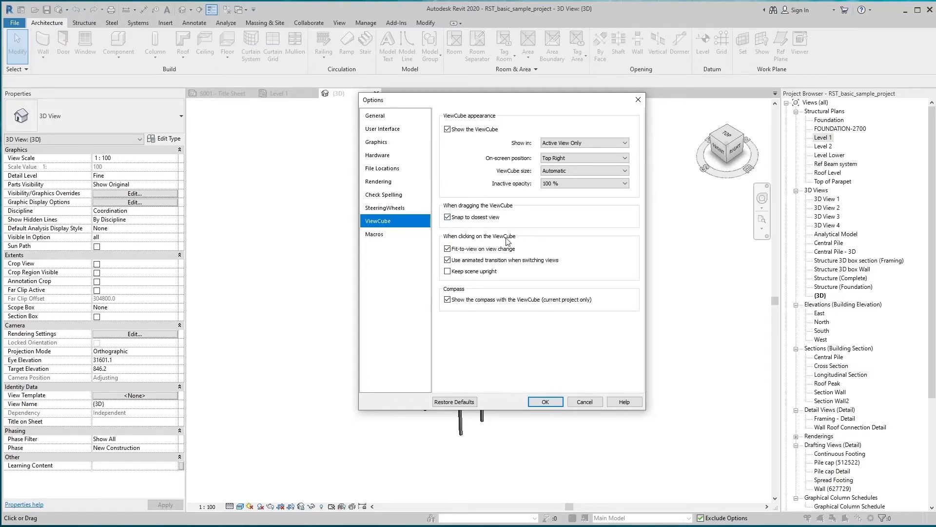
{"action": "mouse_move", "coordinate": [480, 228]}
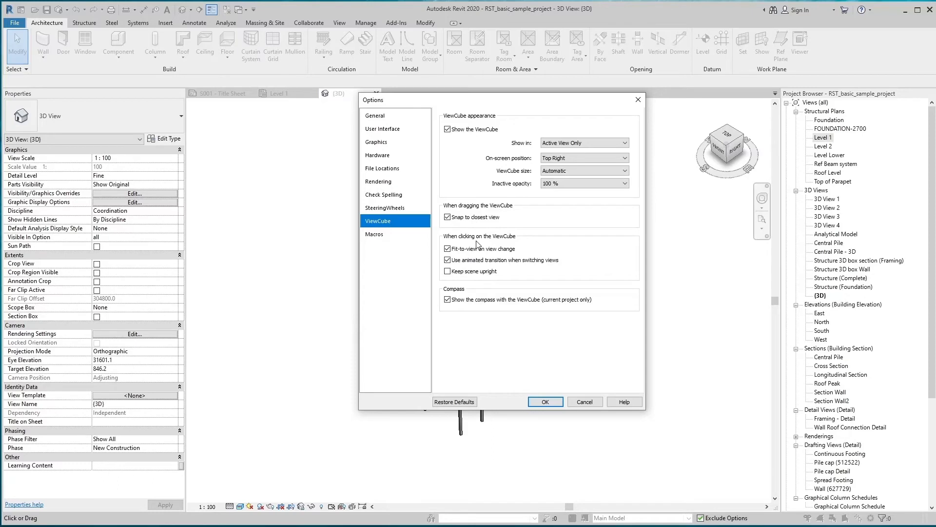
{"action": "mouse_move", "coordinate": [518, 256]}
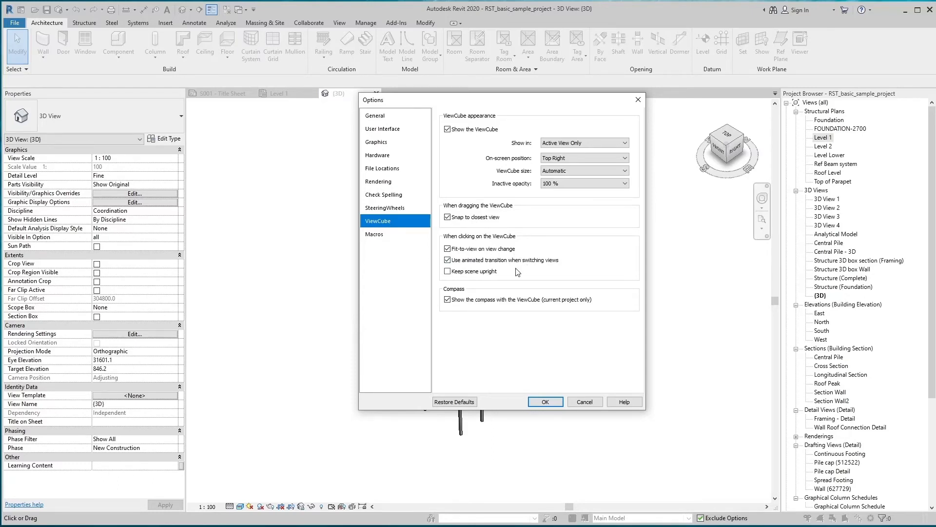
{"action": "left_click", "coordinate": [448, 271]}
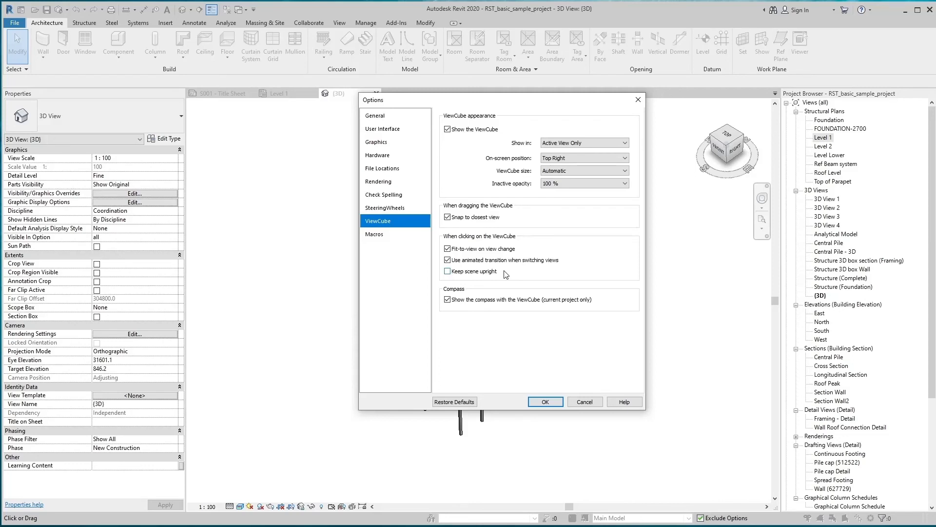
{"action": "left_click", "coordinate": [447, 270]}
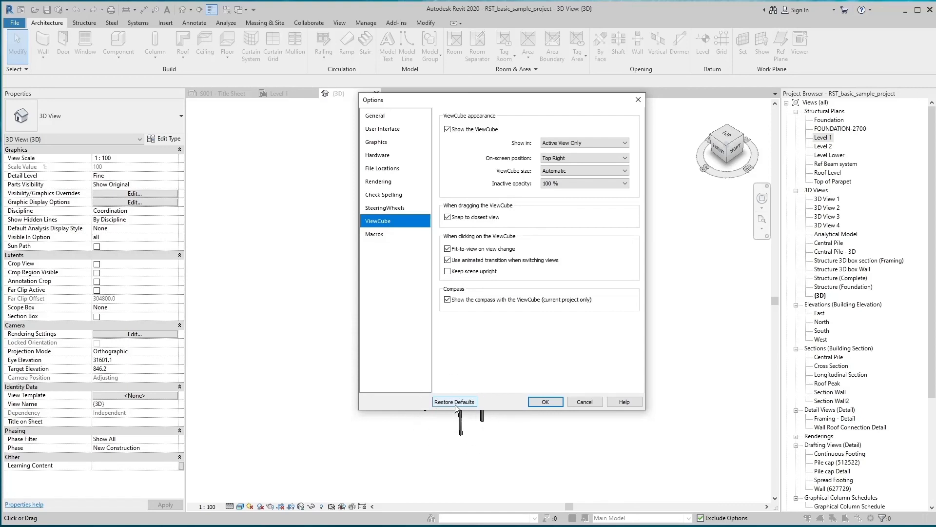
{"action": "mouse_move", "coordinate": [458, 407]}
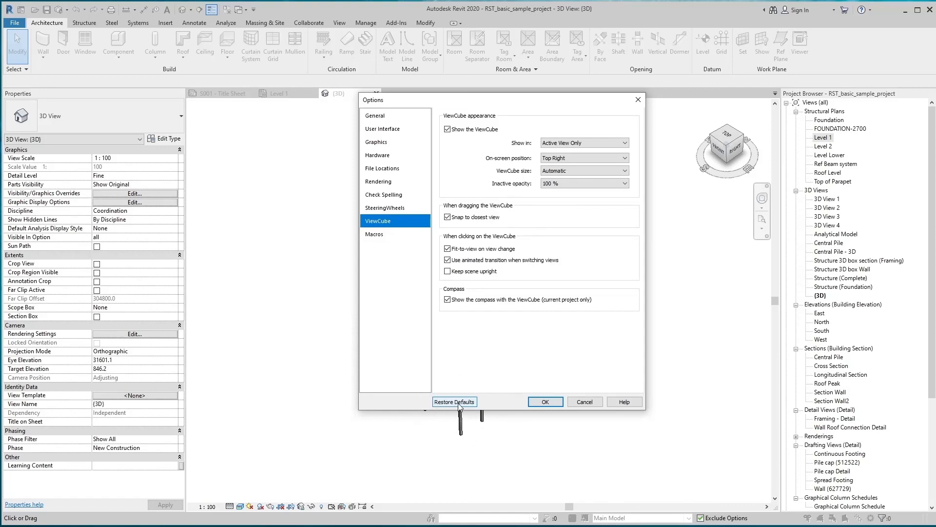